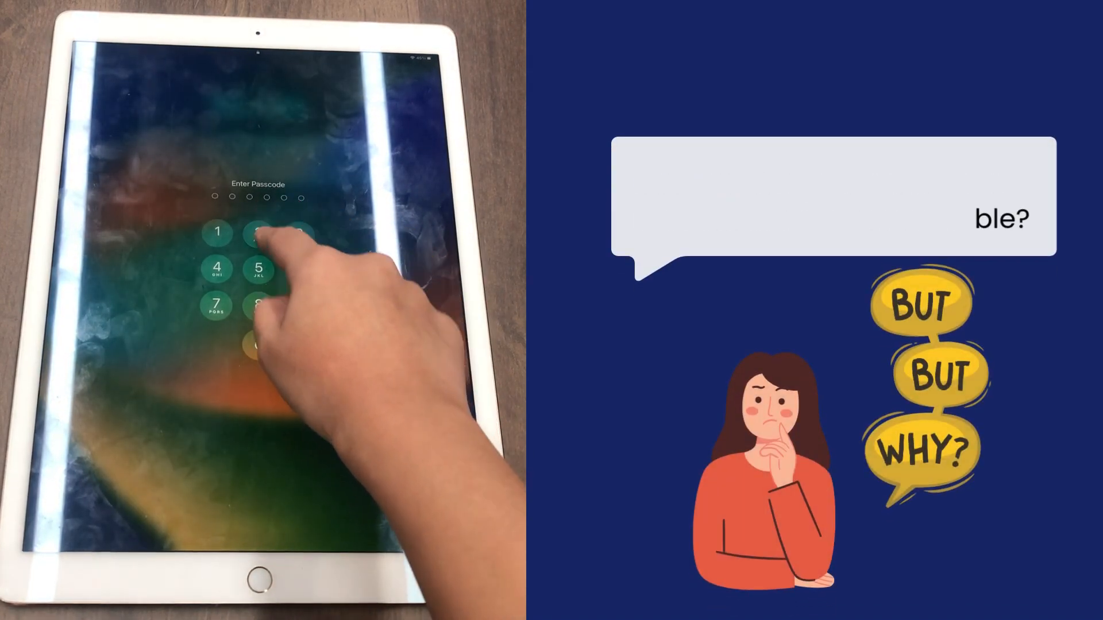
# Click into Chrome's address bar to begin entering the mobi.easeus.com unlock page URL.
pyautogui.click(299, 307)
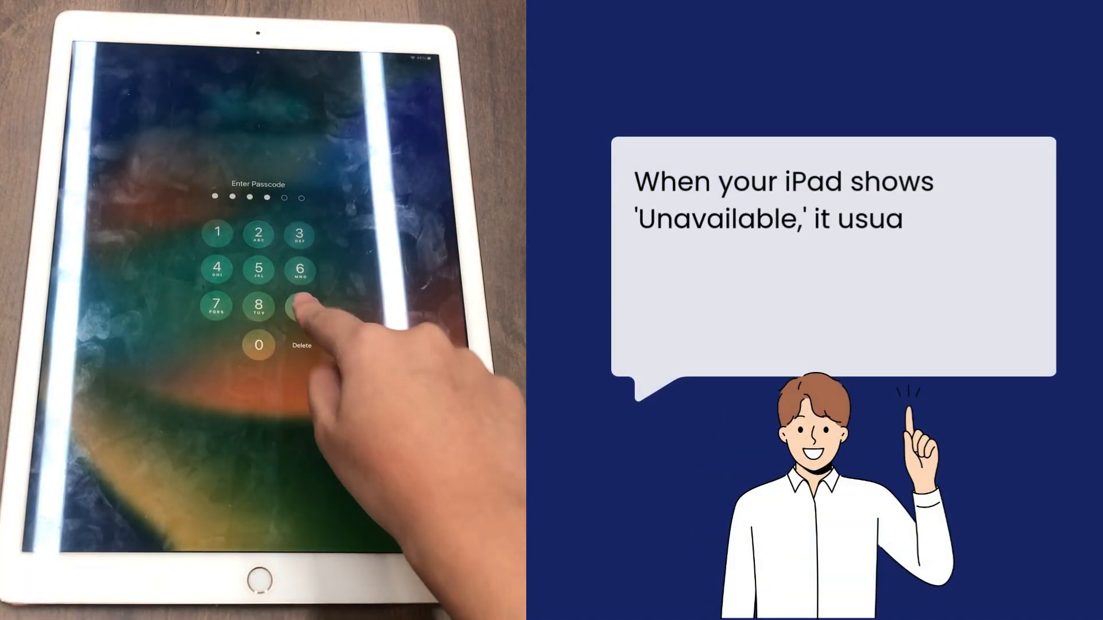
pyautogui.click(300, 307)
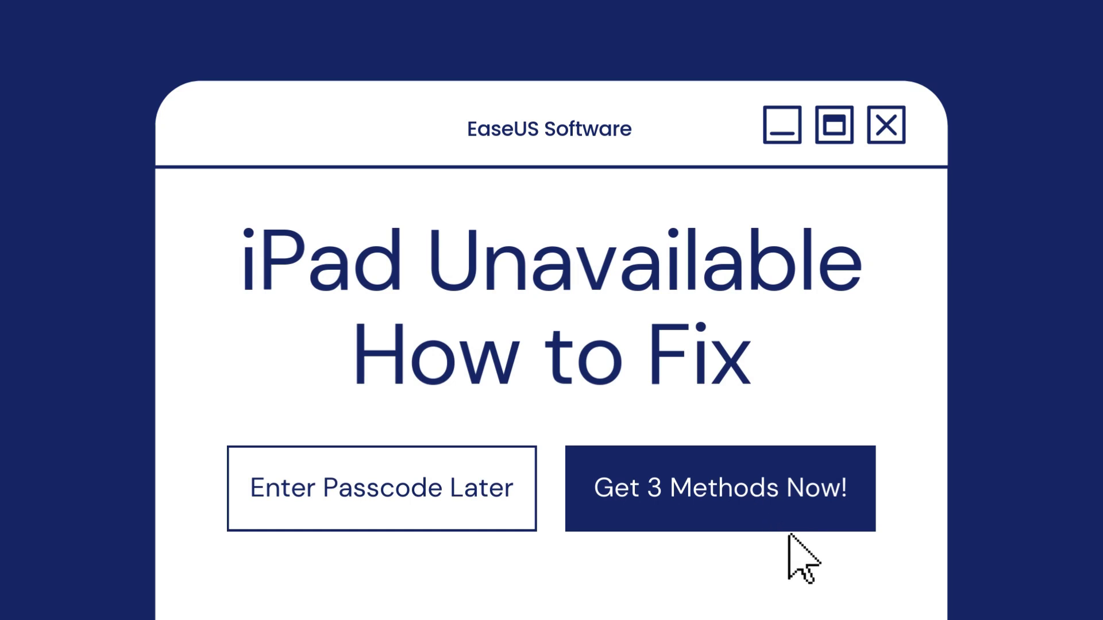
pyautogui.moveTo(812, 563)
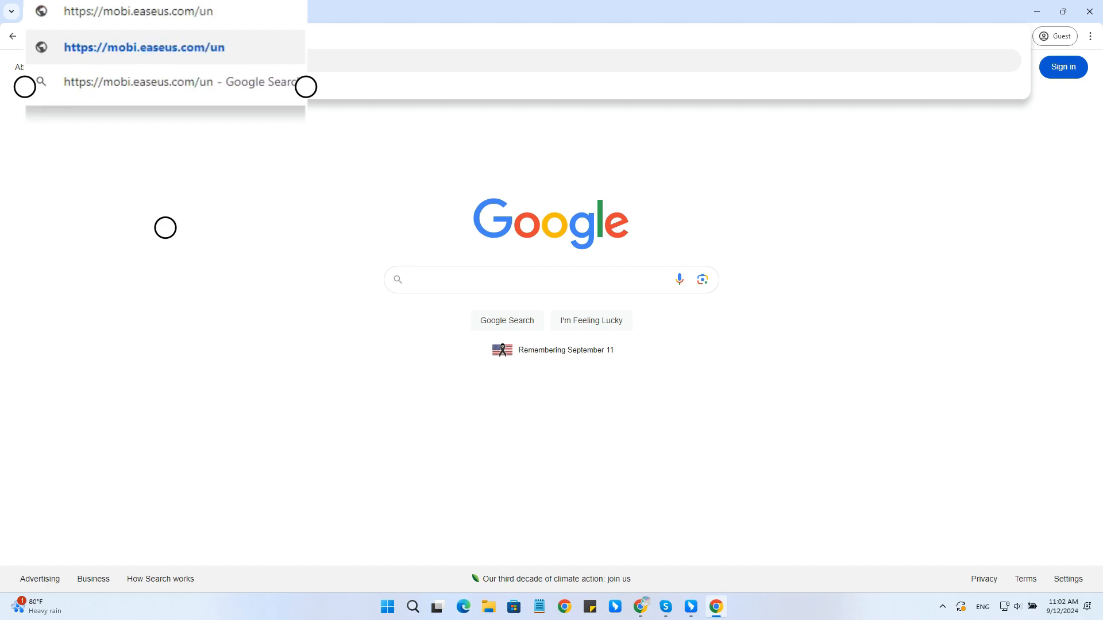
# Load the MobiUnlock unlock-iPhone page and download the Windows free trial.
pyautogui.click(144, 47)
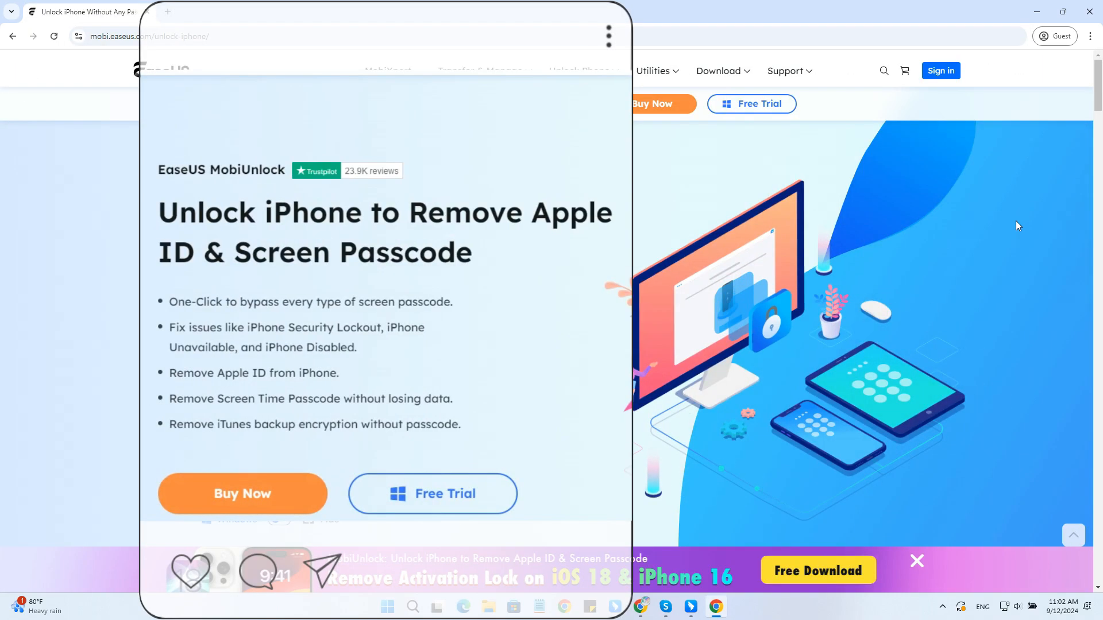
pyautogui.scroll(-3)
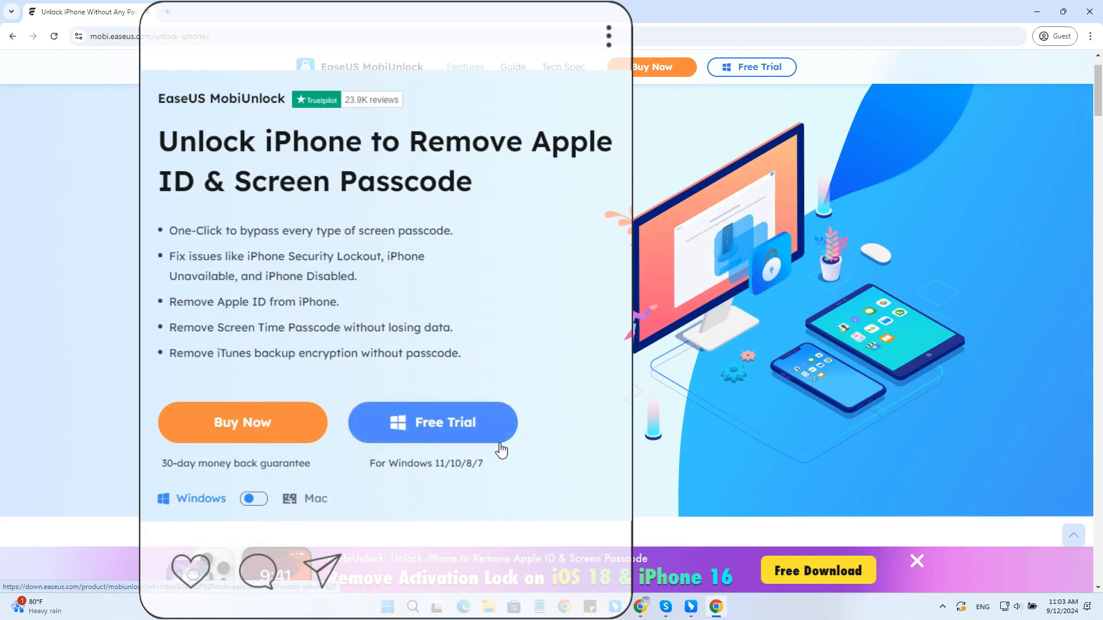
pyautogui.click(432, 422)
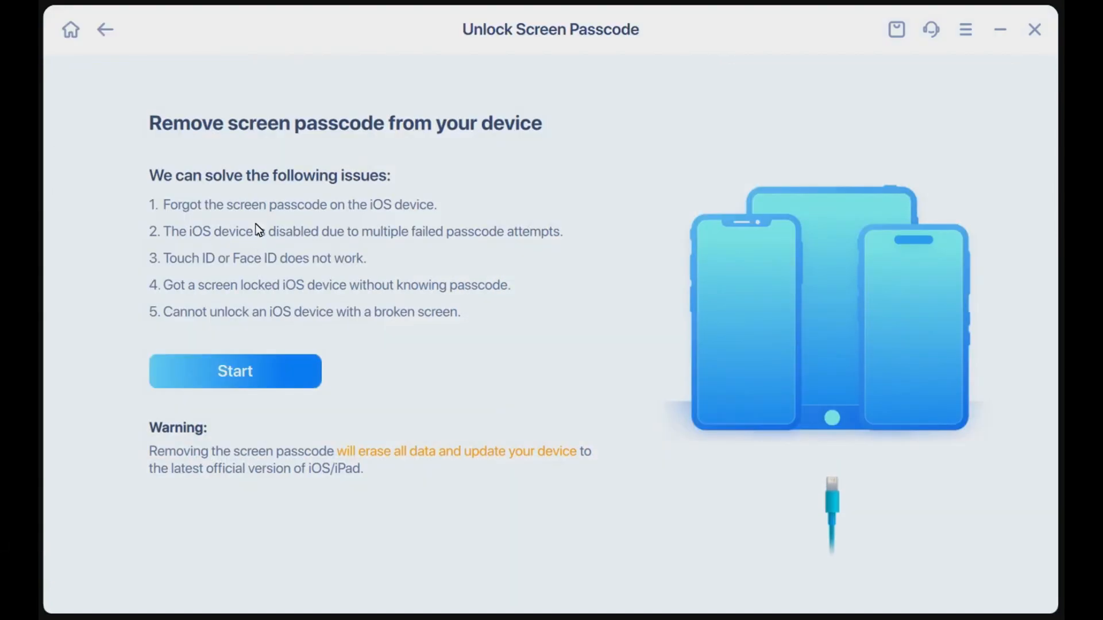
# Start Unlock Screen Passcode and view the iPad Recovery Mode instructions.
pyautogui.click(235, 370)
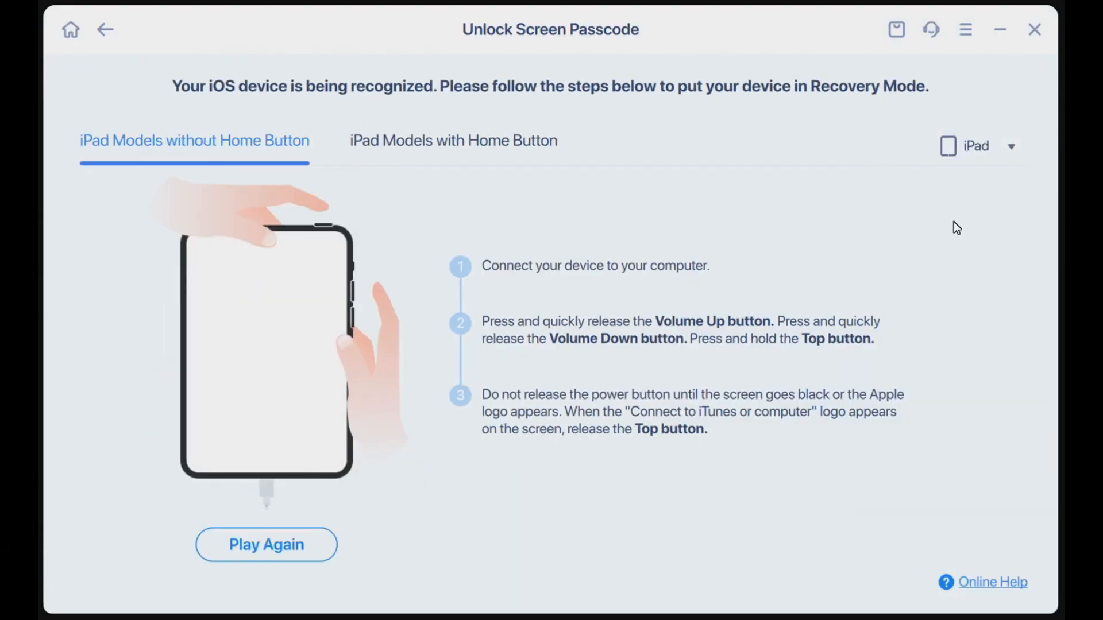
pyautogui.click(453, 140)
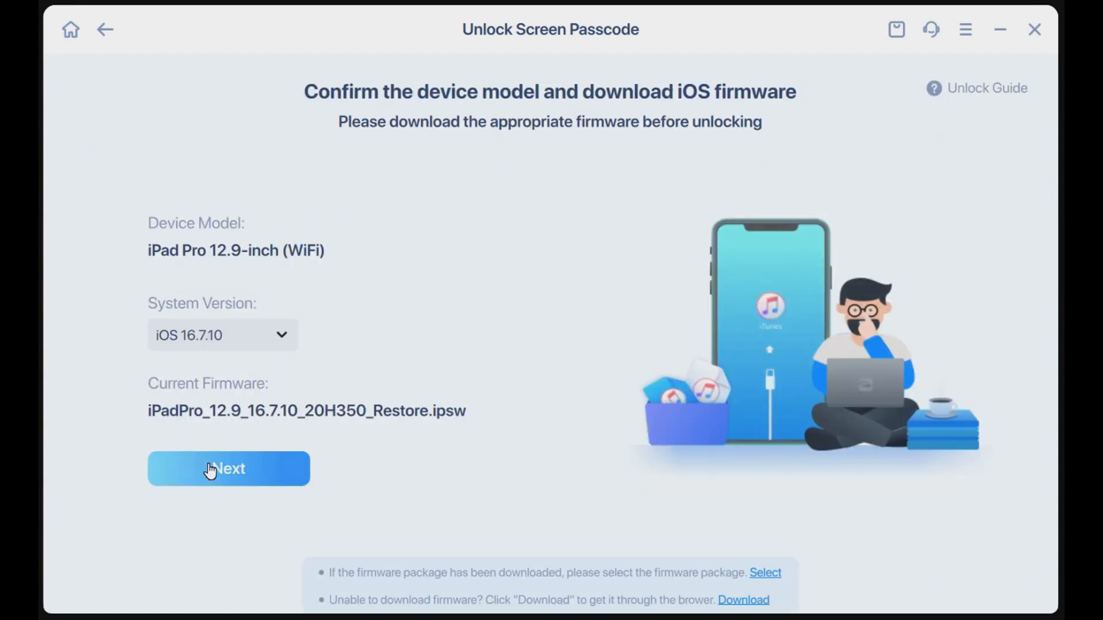
# Download the iOS 16.7.10 firmware, run Unlock Now, and acknowledge Unlocking Successful.
pyautogui.click(229, 468)
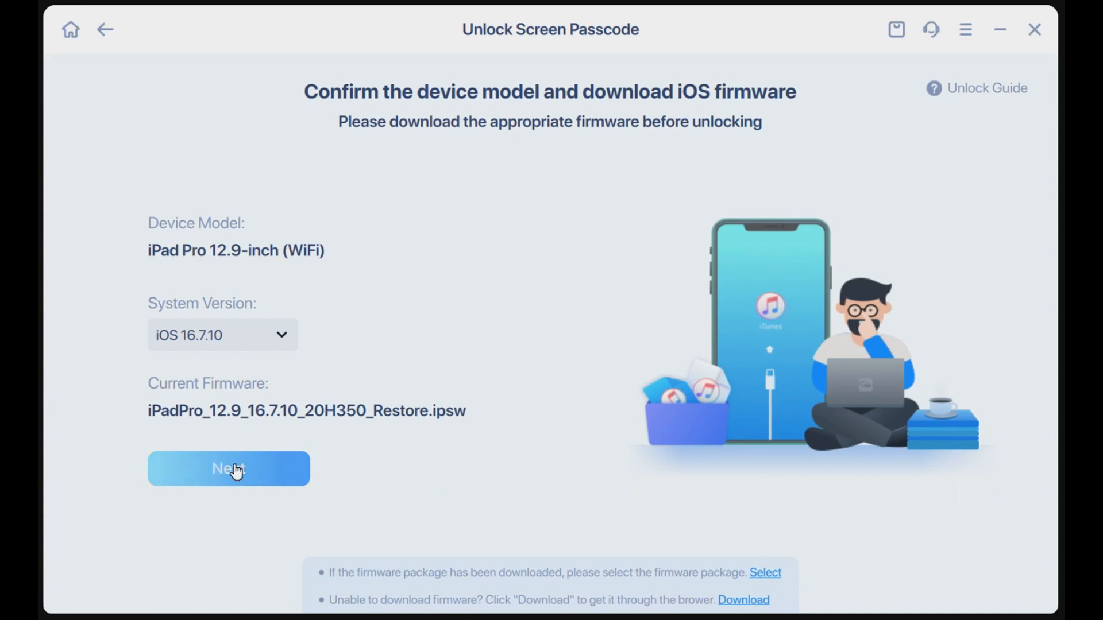
pyautogui.click(229, 469)
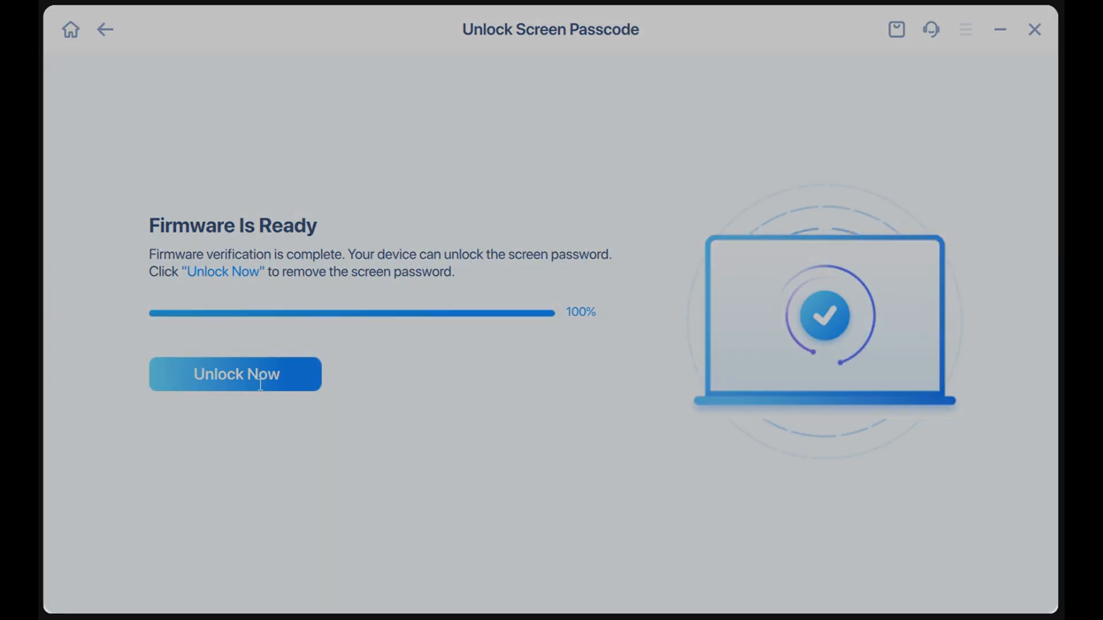
pyautogui.click(235, 374)
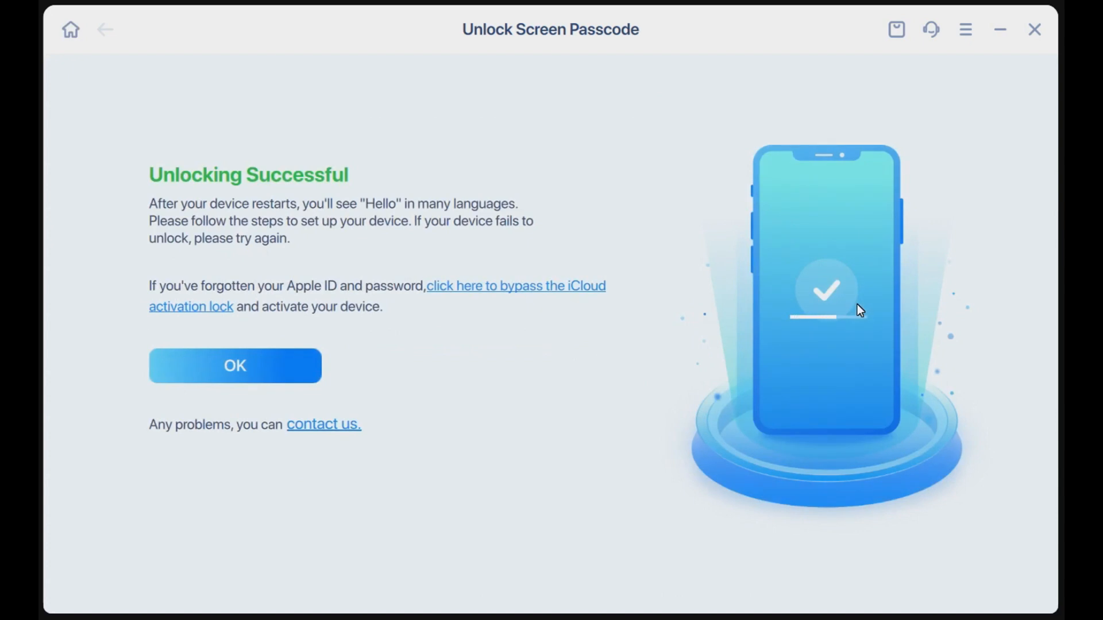
pyautogui.click(234, 365)
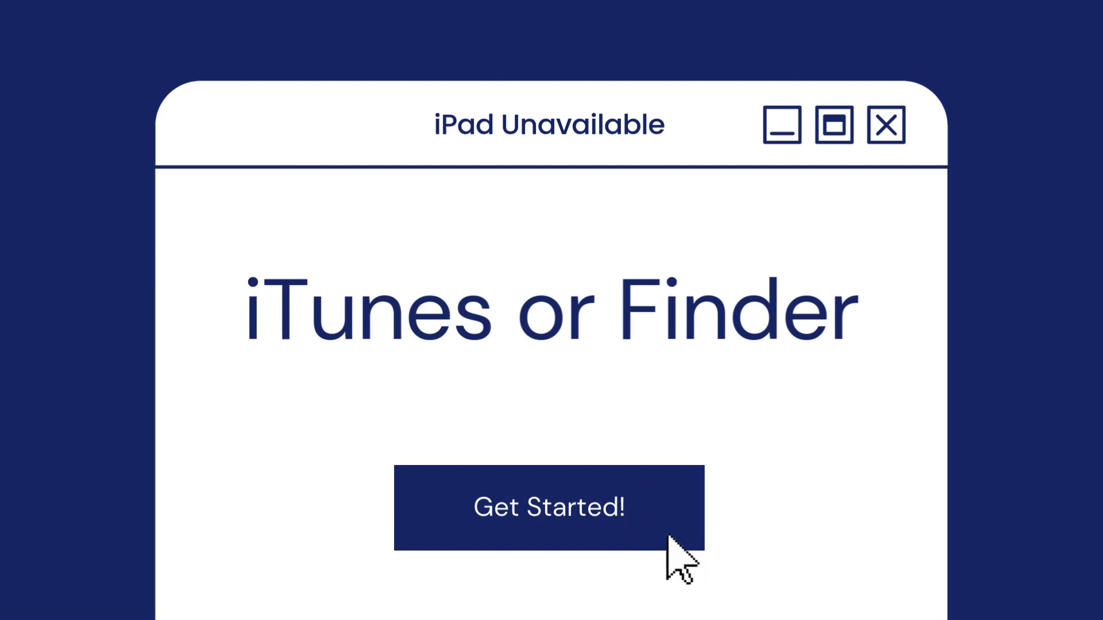
pyautogui.click(548, 507)
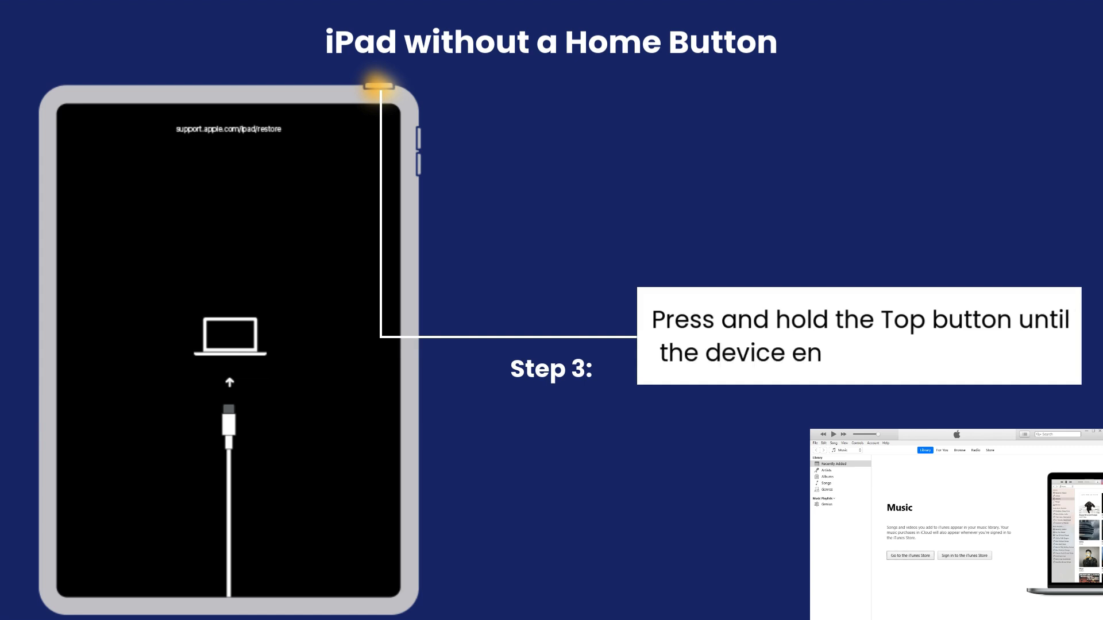
pyautogui.write('ters recovery mode.')
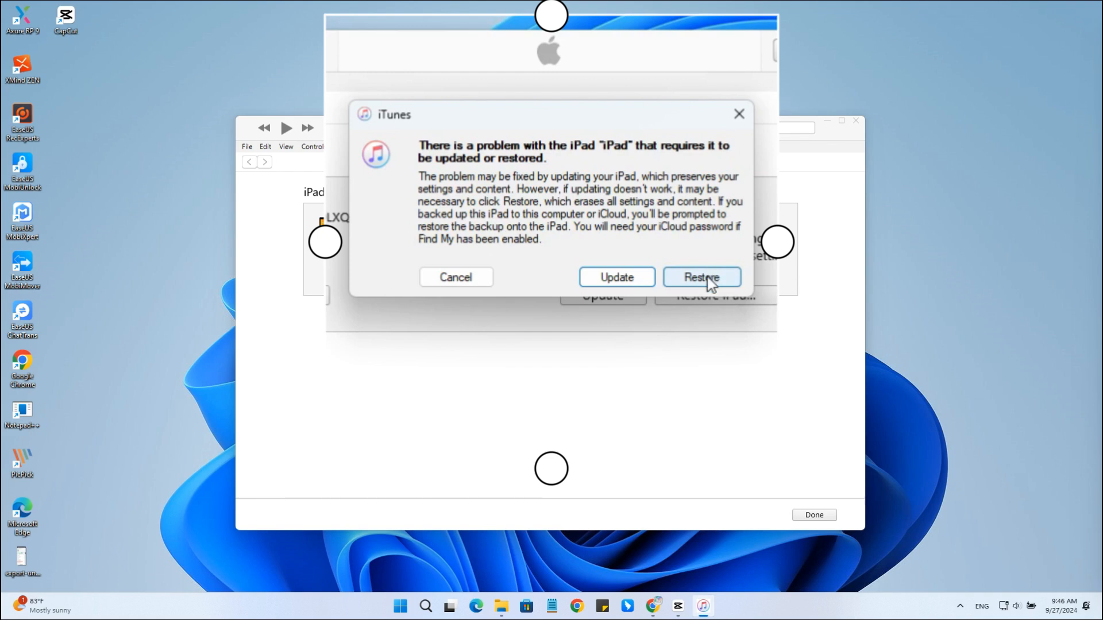
# Choose Restore in the iTunes problem dialog, then Restore iPad in Recovery Mode.
pyautogui.click(701, 276)
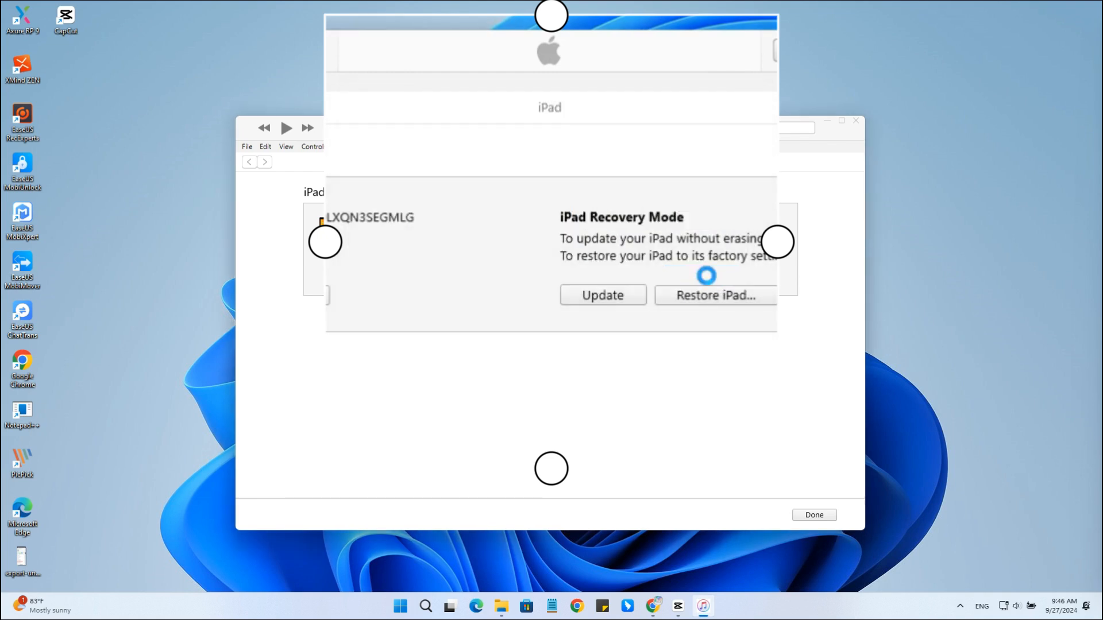
pyautogui.click(714, 294)
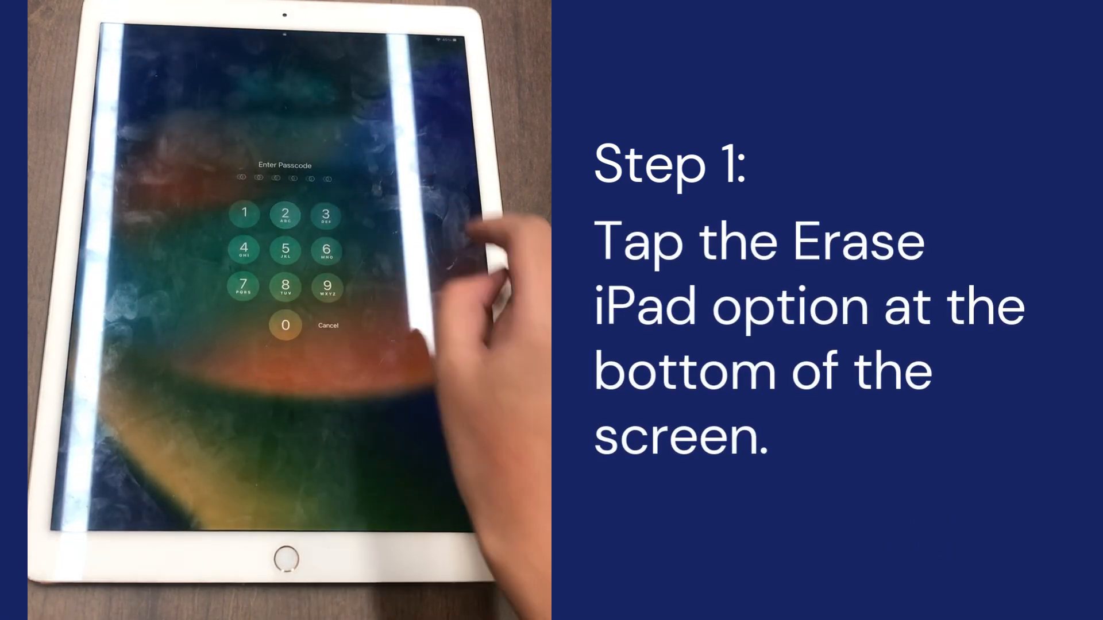
pyautogui.click(326, 213)
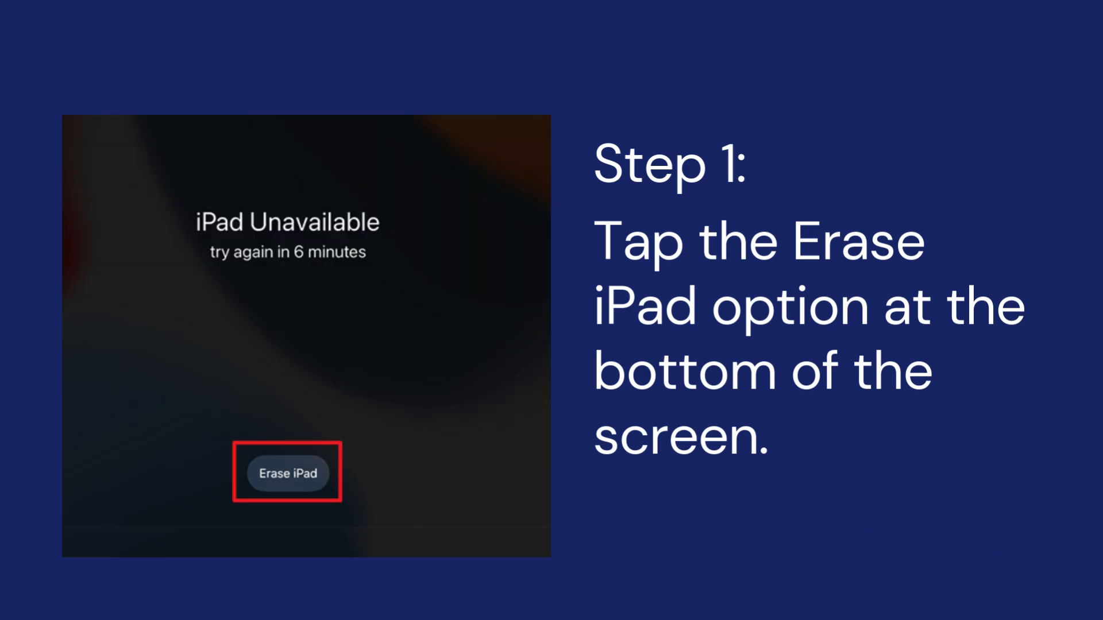
pyautogui.click(286, 472)
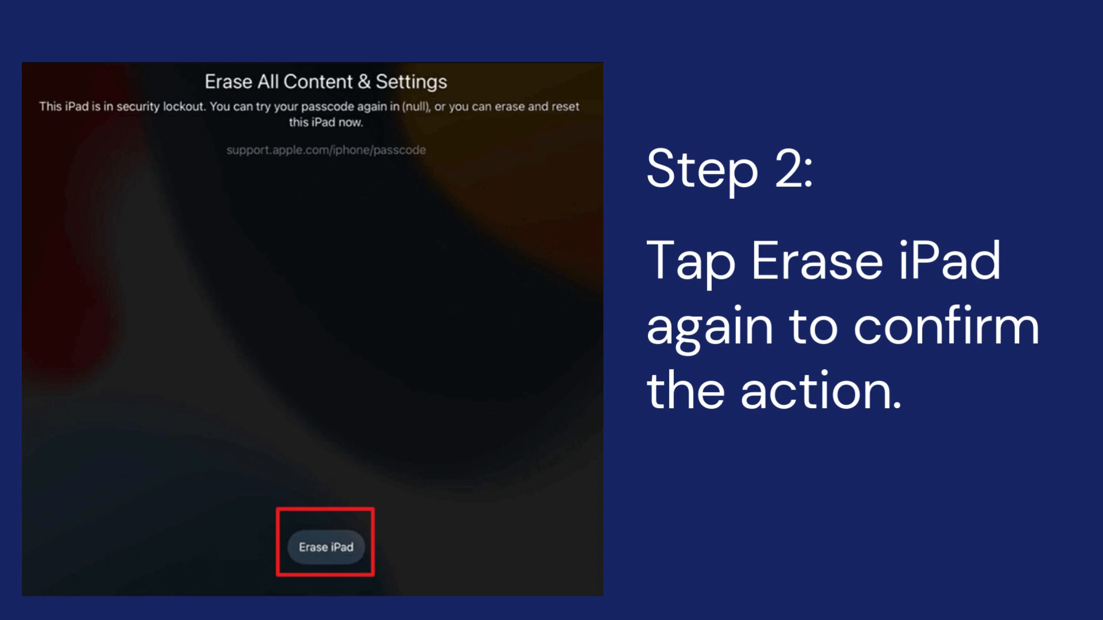
pyautogui.click(324, 545)
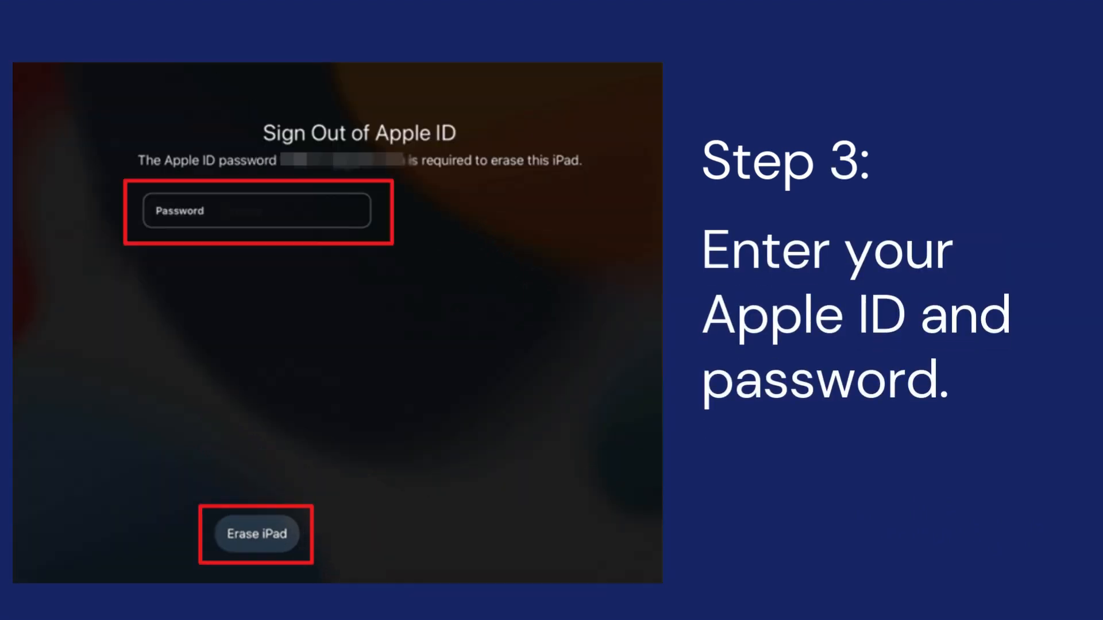
pyautogui.click(256, 210)
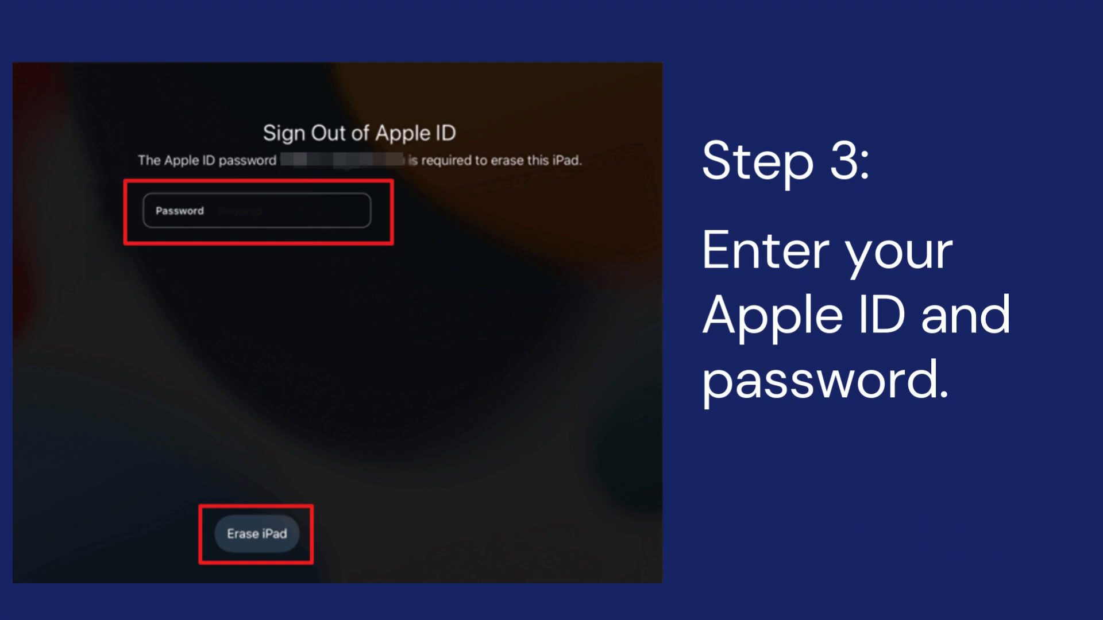